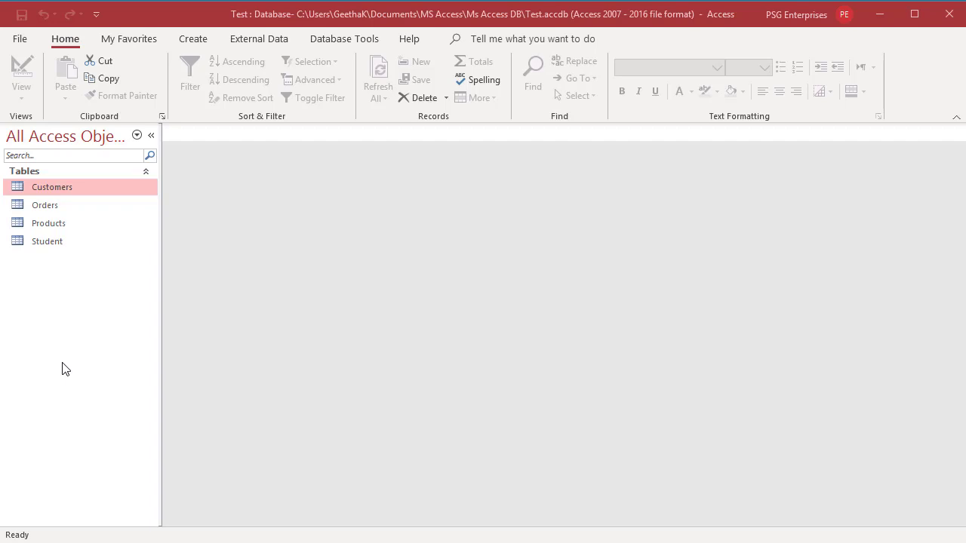
mouse_move(70, 344)
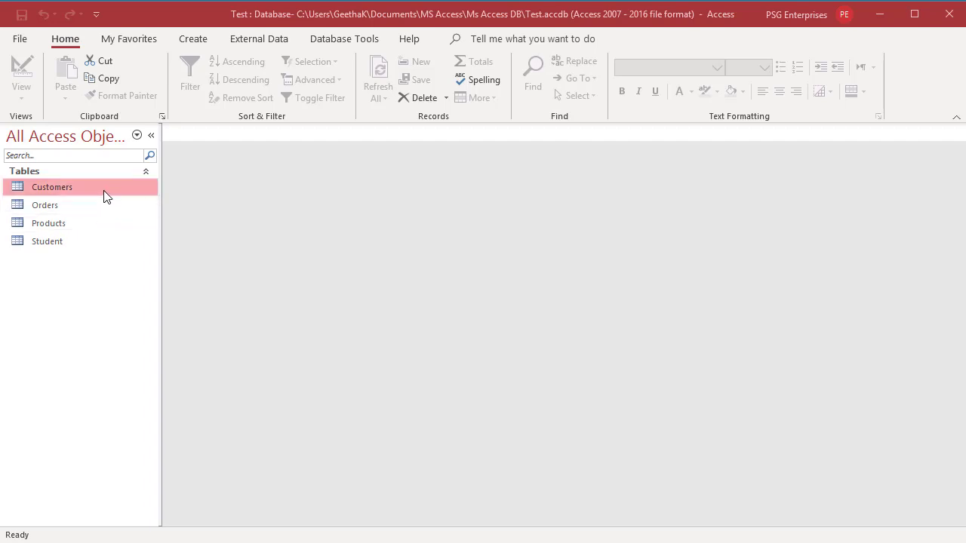
Step: Open the Customers table in Datasheet View from its Navigation Pane right-click menu
right_click(51, 187)
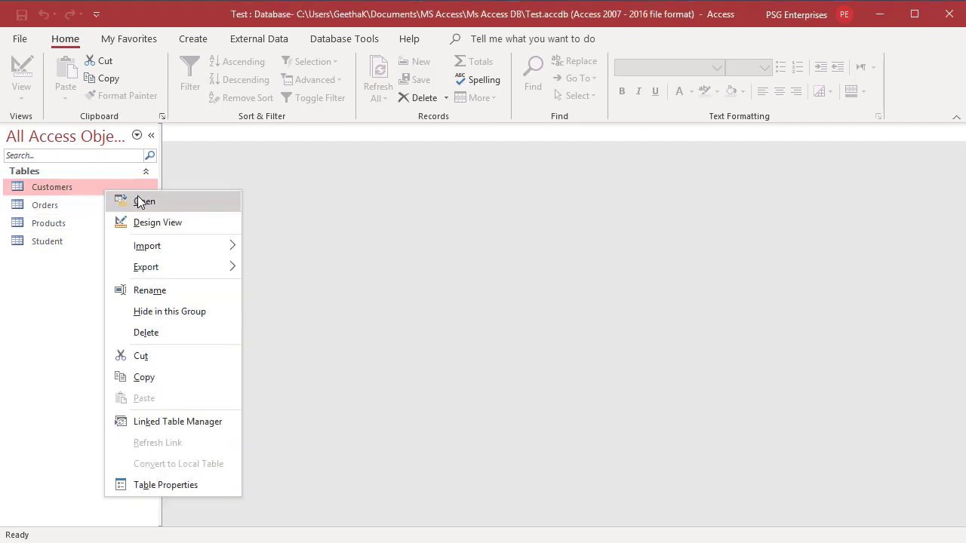
mouse_move(145, 202)
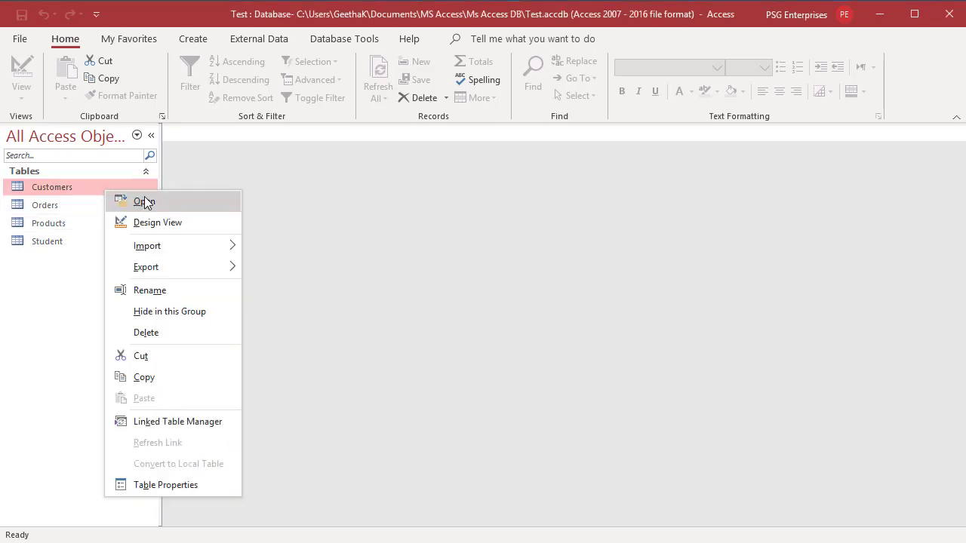
left_click(143, 200)
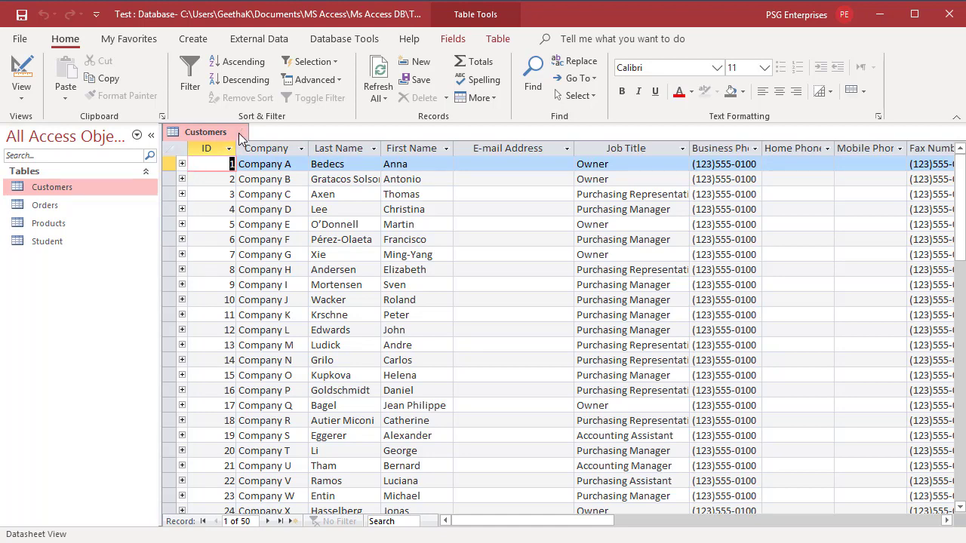
Step: Close the Customers tab, reopen it by double-click, then close it again
left_click(241, 132)
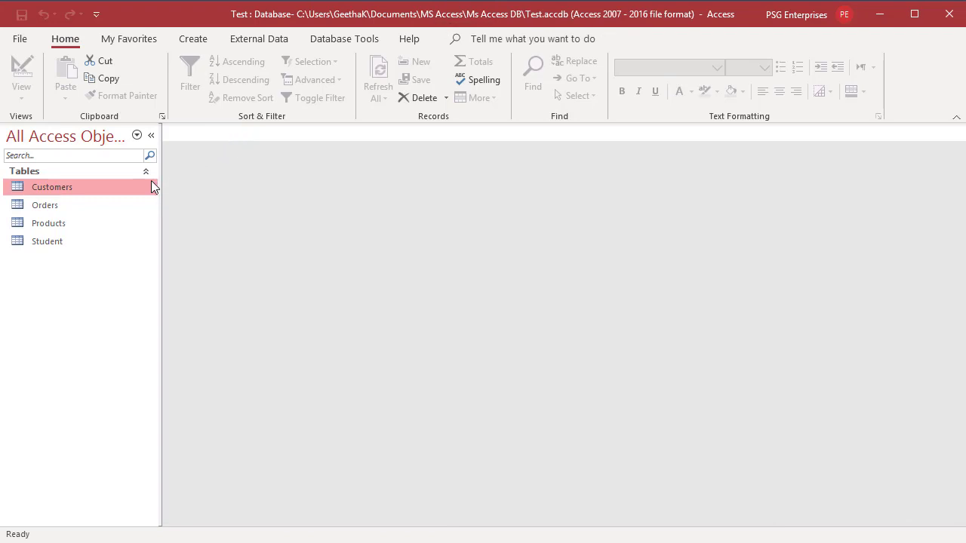
mouse_move(91, 187)
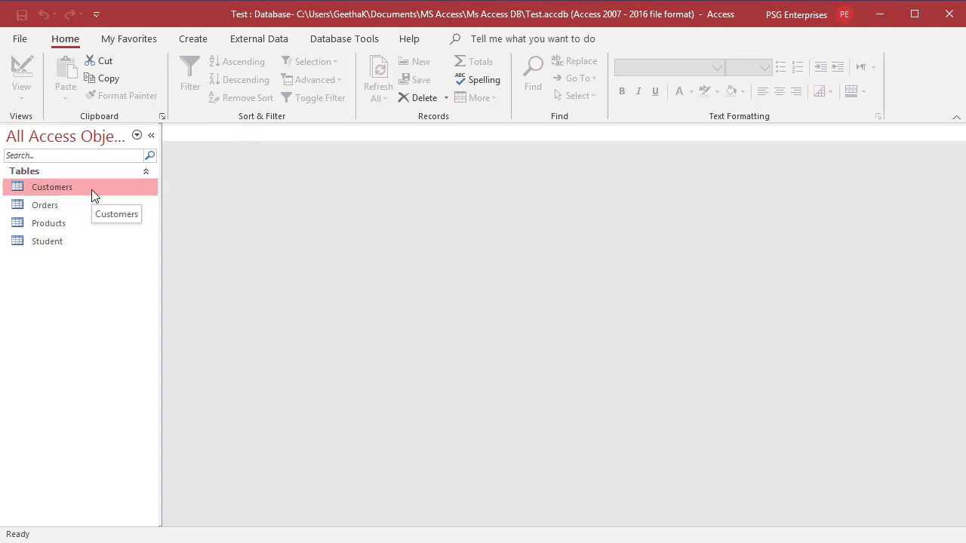
double_click(51, 188)
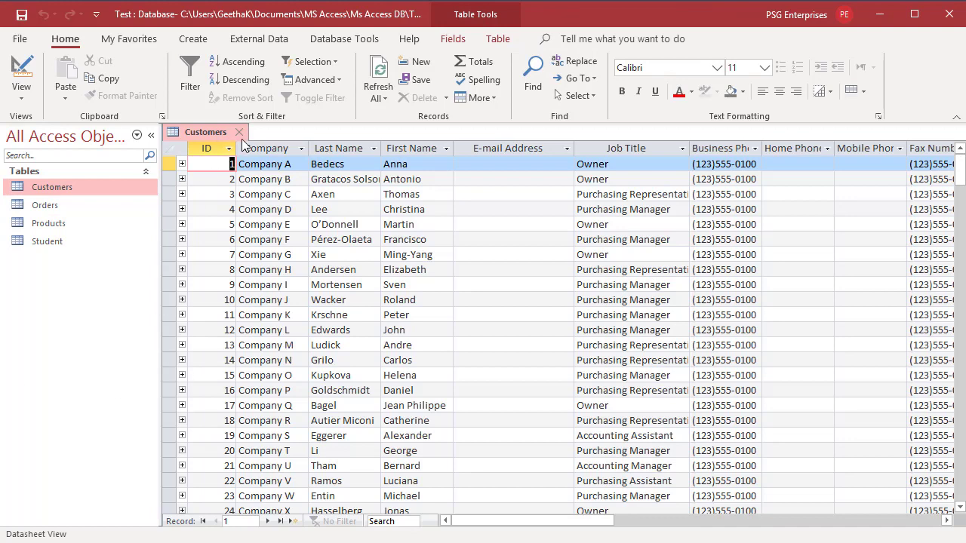
left_click(240, 133)
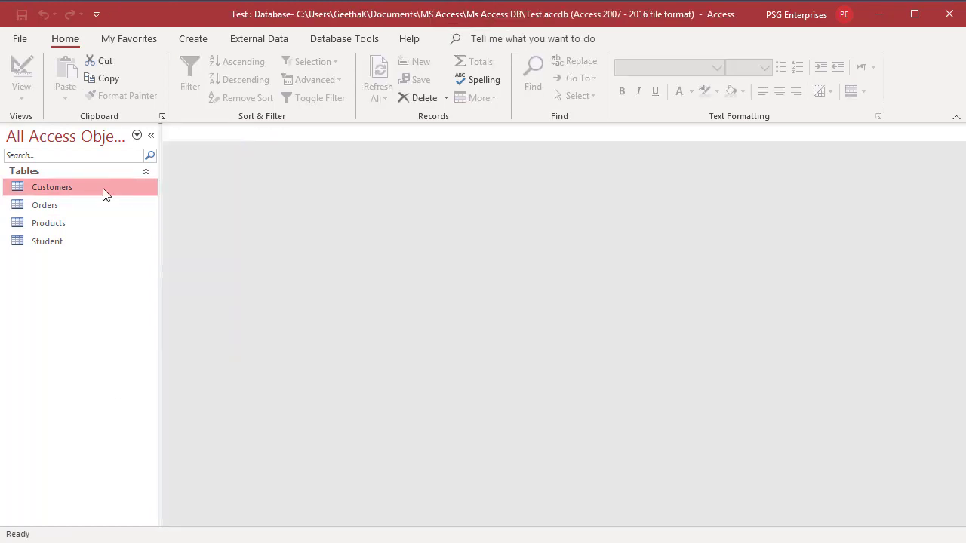
Step: Show Customers in Design View, then switch back to Datasheet View via the View menu
right_click(51, 187)
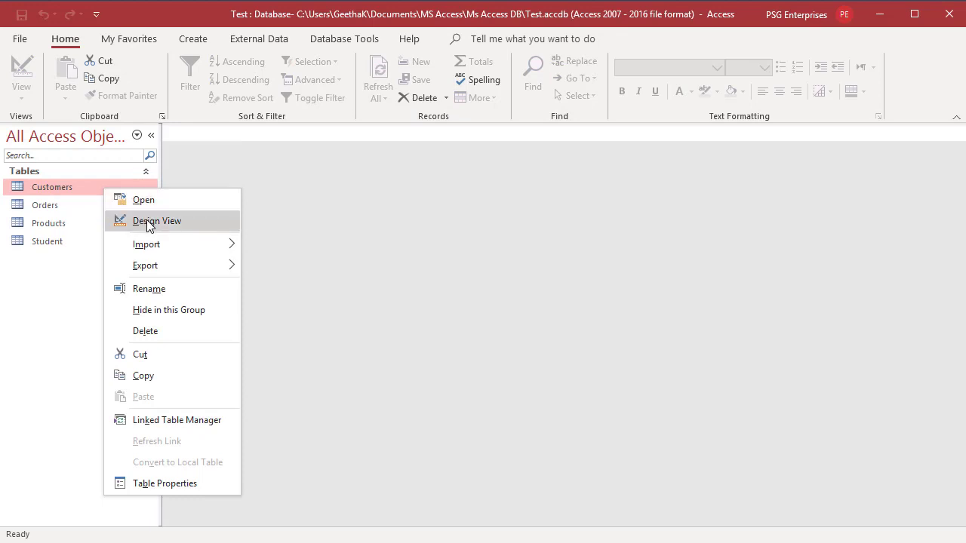
left_click(157, 220)
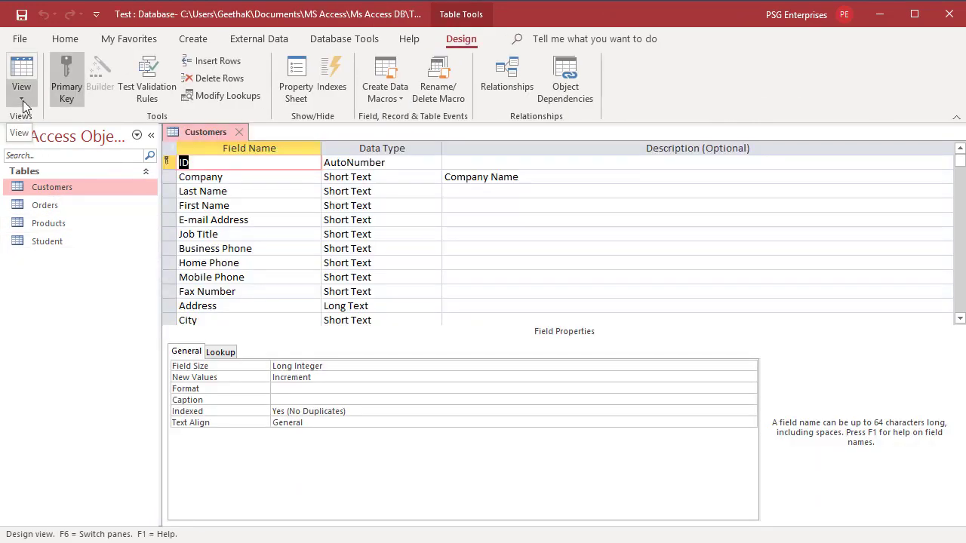
left_click(21, 75)
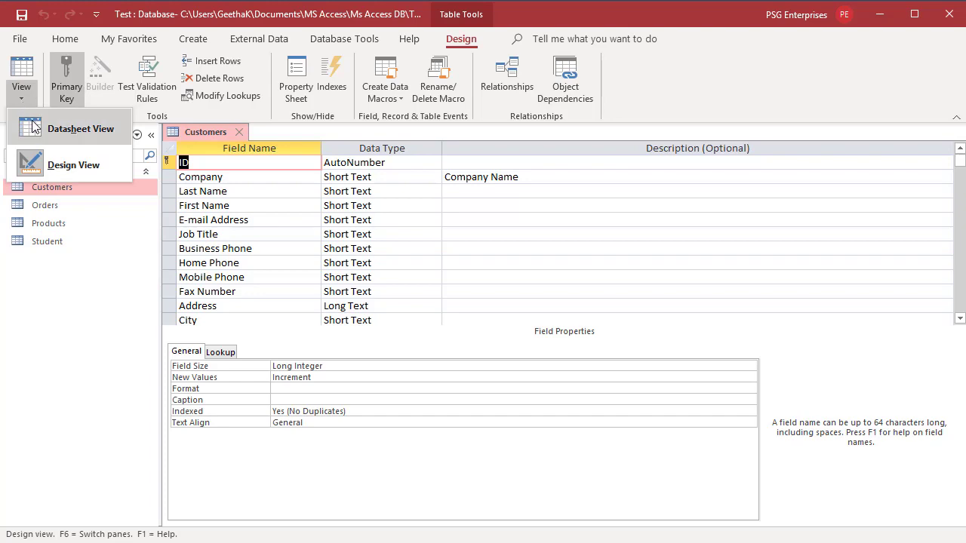
left_click(81, 128)
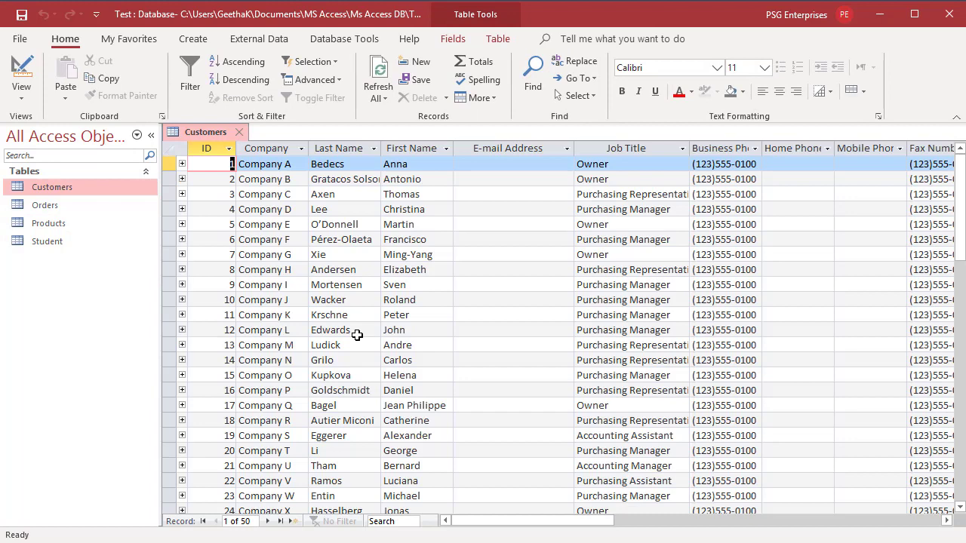
mouse_move(263, 184)
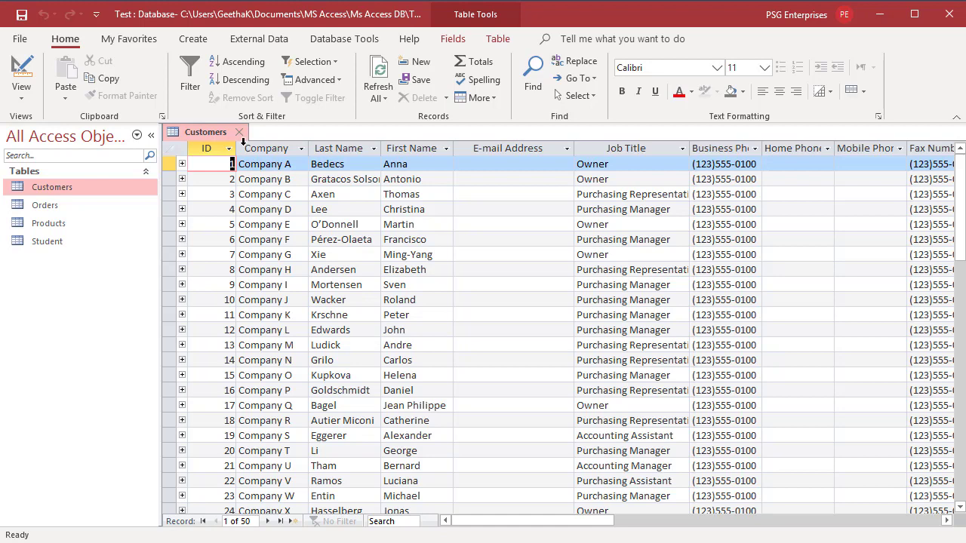
left_click(242, 131)
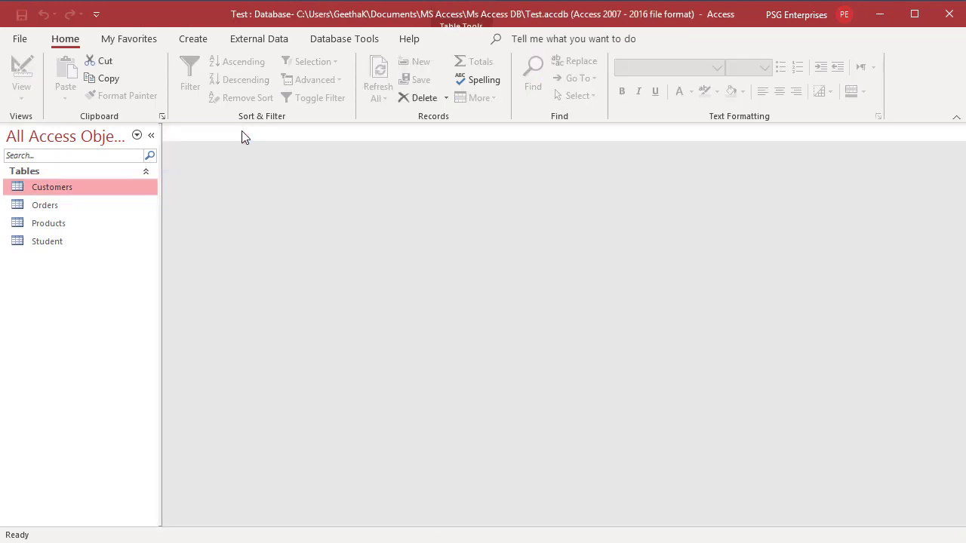
mouse_move(94, 193)
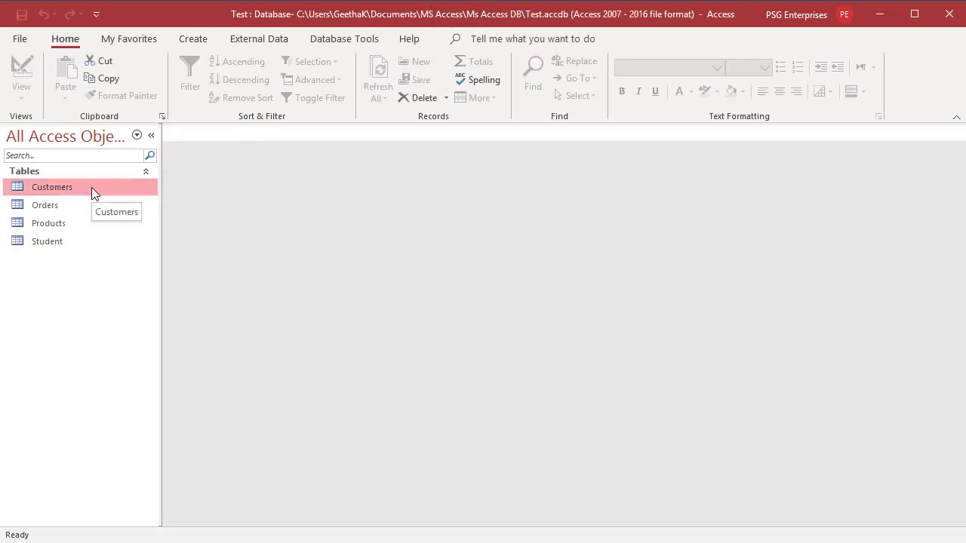
double_click(51, 187)
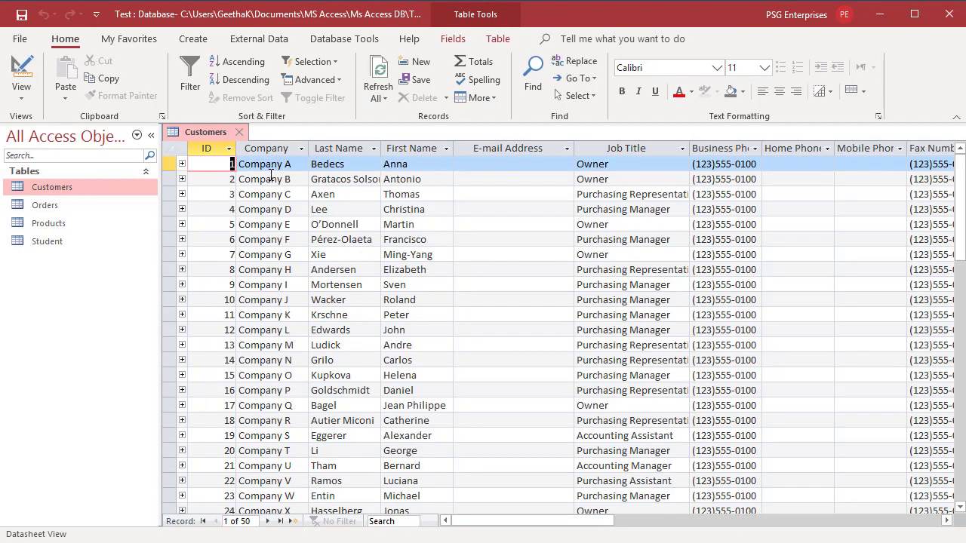
mouse_move(320, 178)
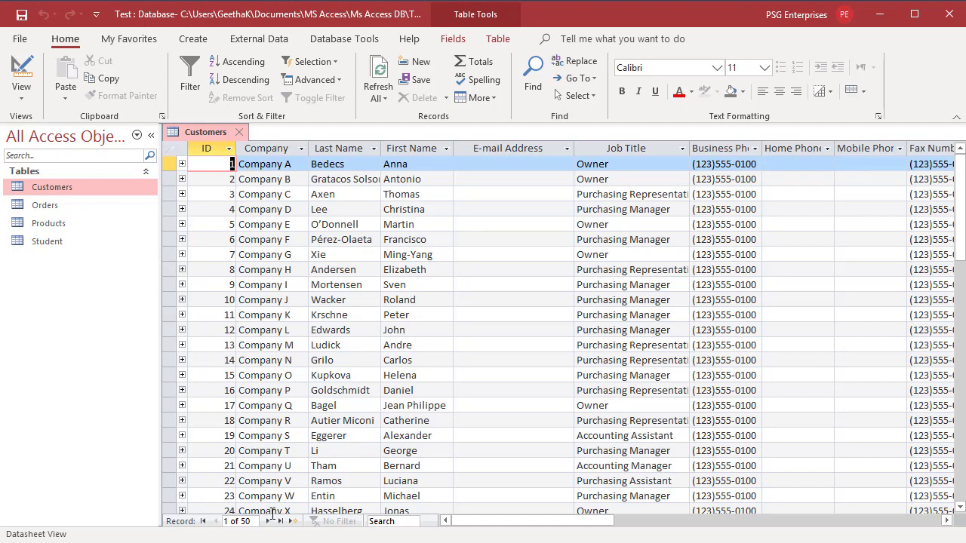
mouse_move(349, 244)
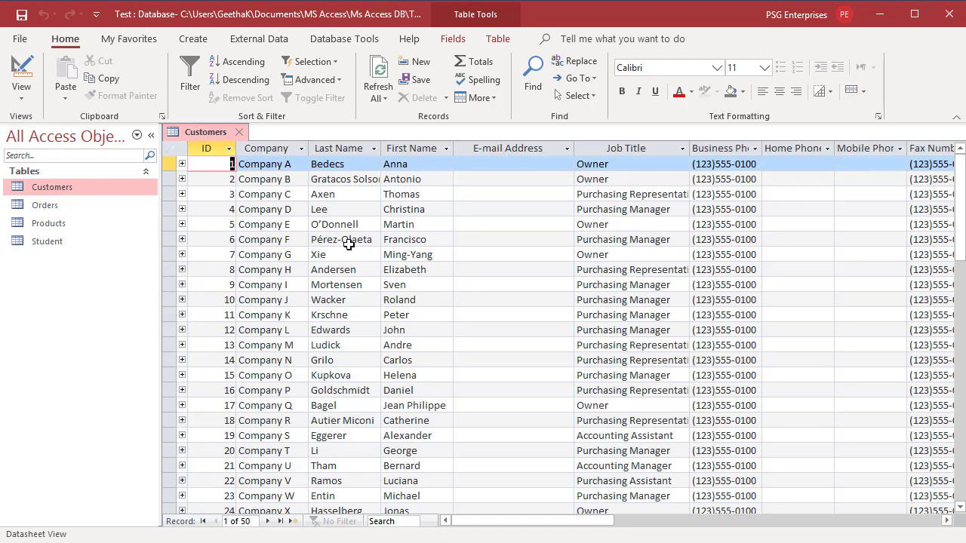
mouse_move(666, 174)
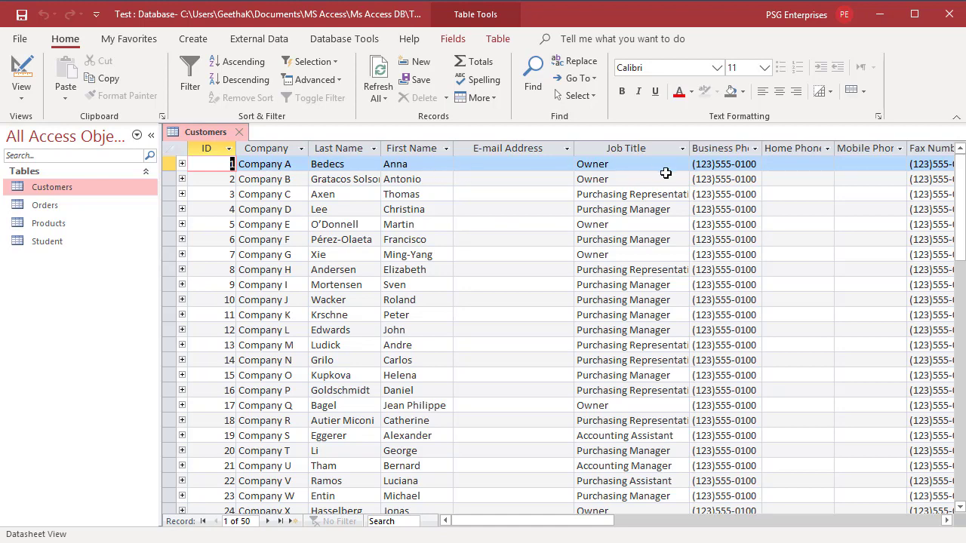
mouse_move(697, 167)
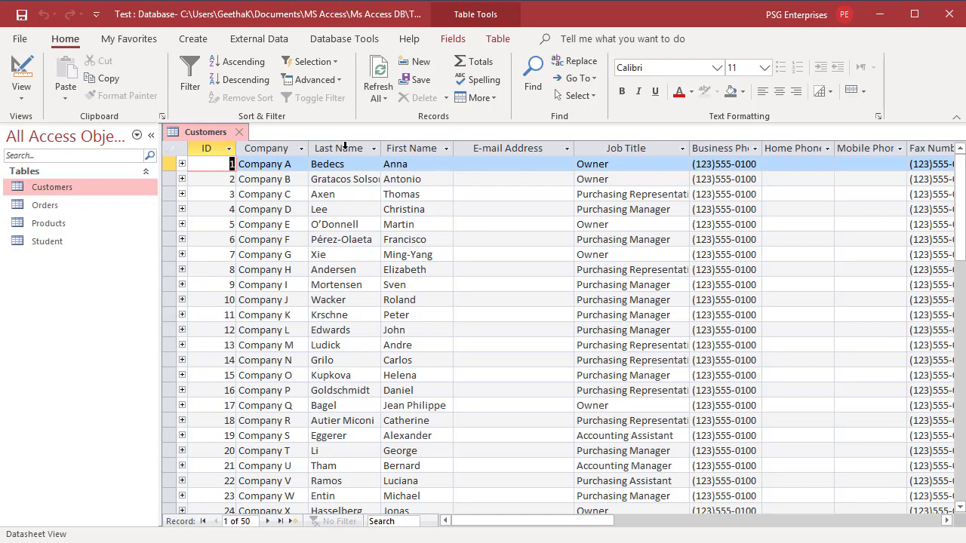
mouse_move(412, 147)
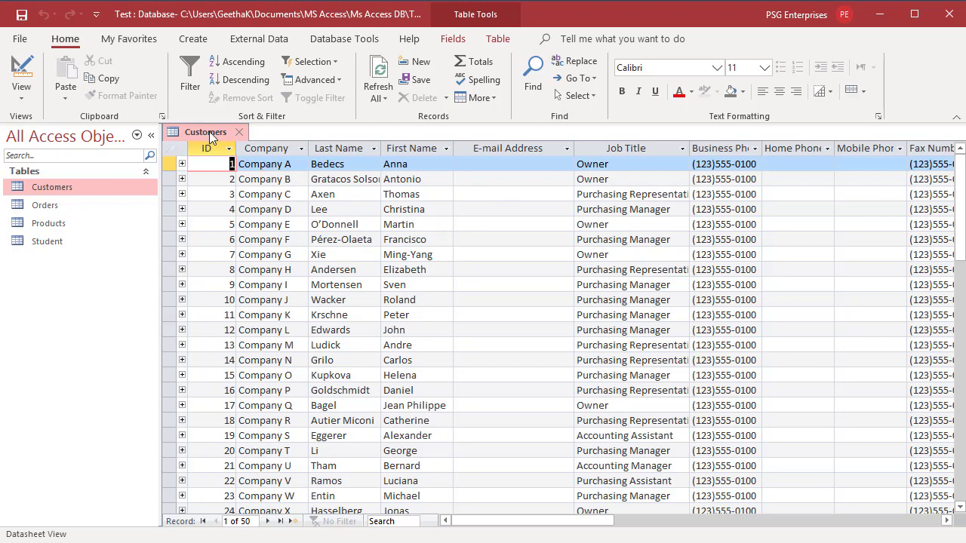
Step: Toggle Customers to Design View and back to Datasheet View with the View button
left_click(21, 72)
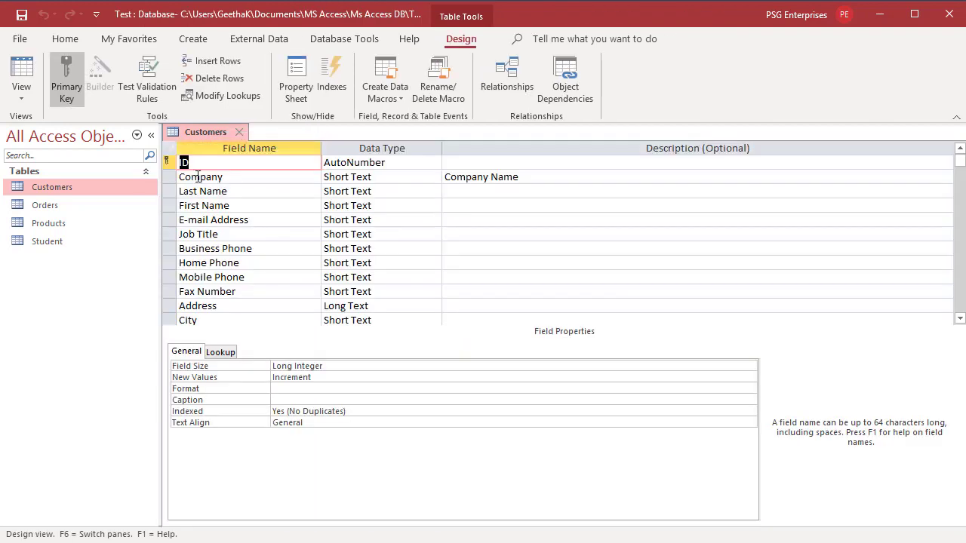
mouse_move(172, 185)
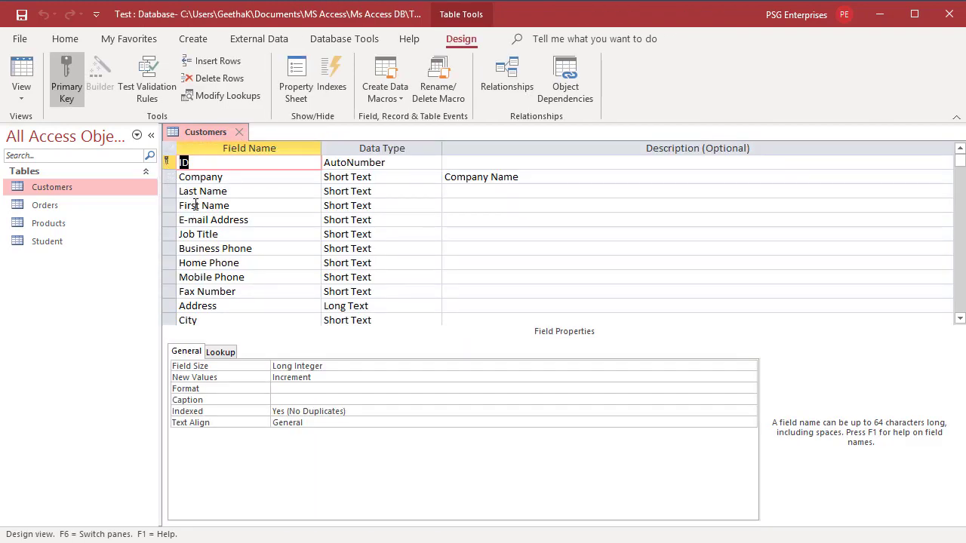
mouse_move(106, 187)
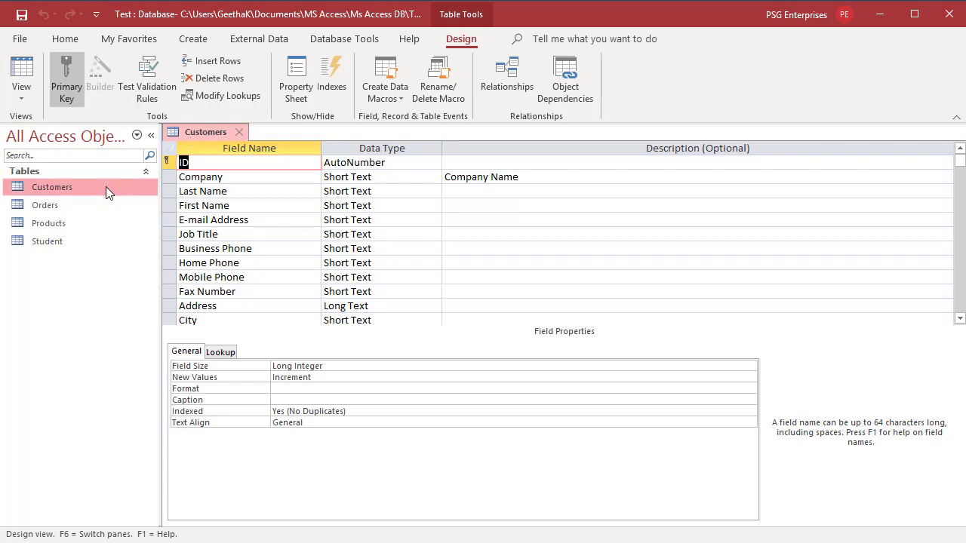
left_click(21, 72)
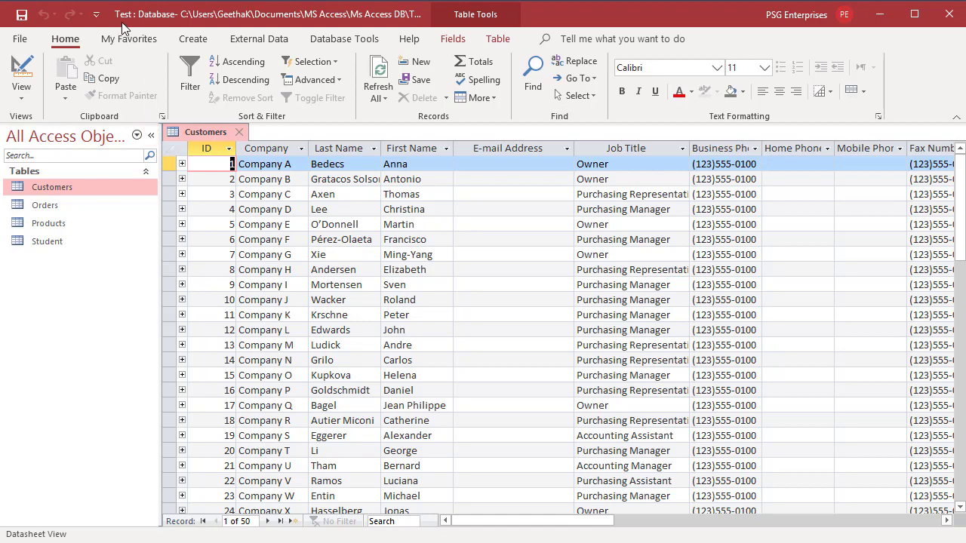
mouse_move(128, 27)
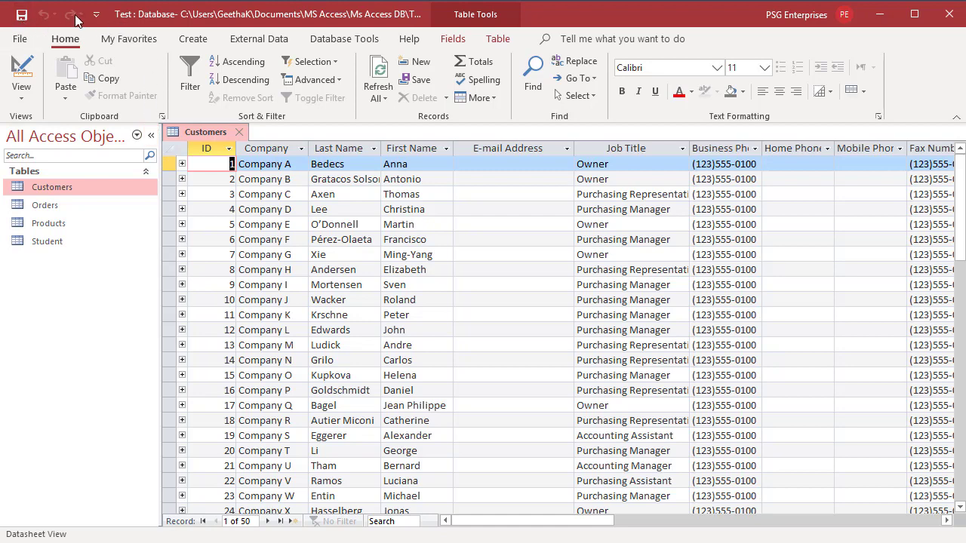
mouse_move(96, 14)
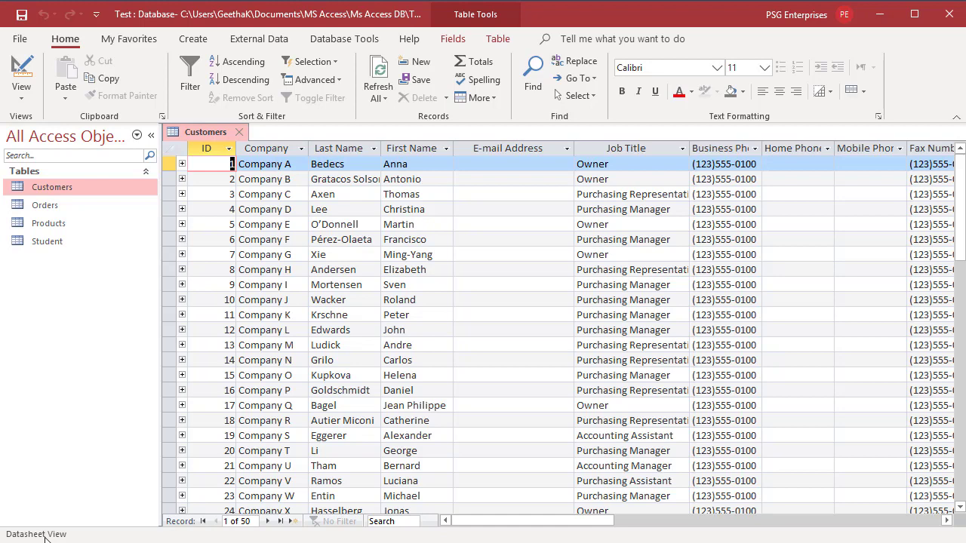
mouse_move(266, 152)
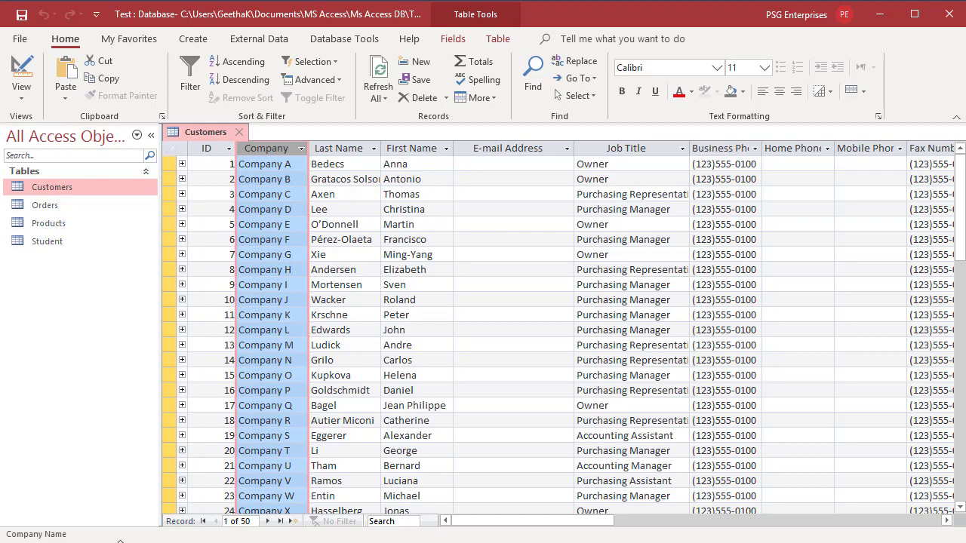
mouse_move(112, 539)
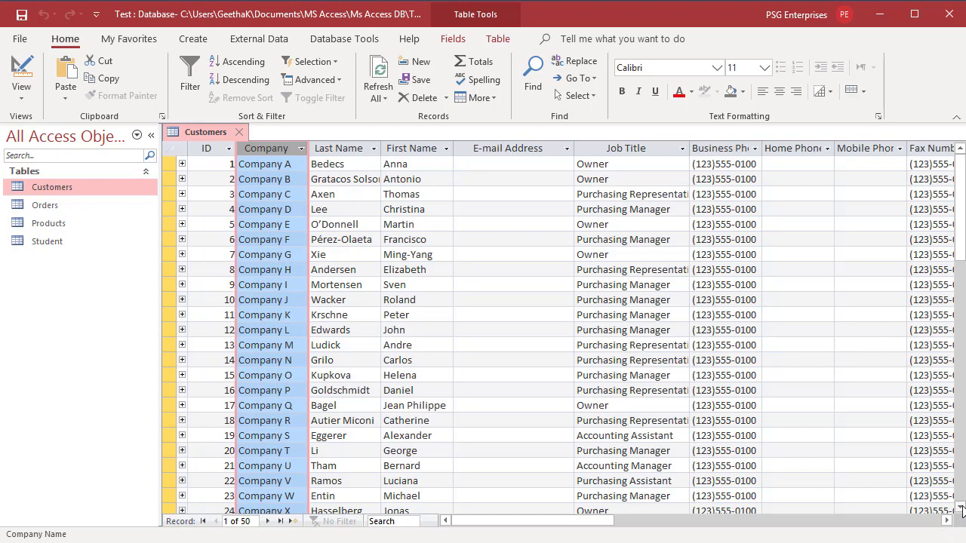
Step: Scroll down to later records, right to the Notes field, then back left to ID and Company
scroll("down", 3)
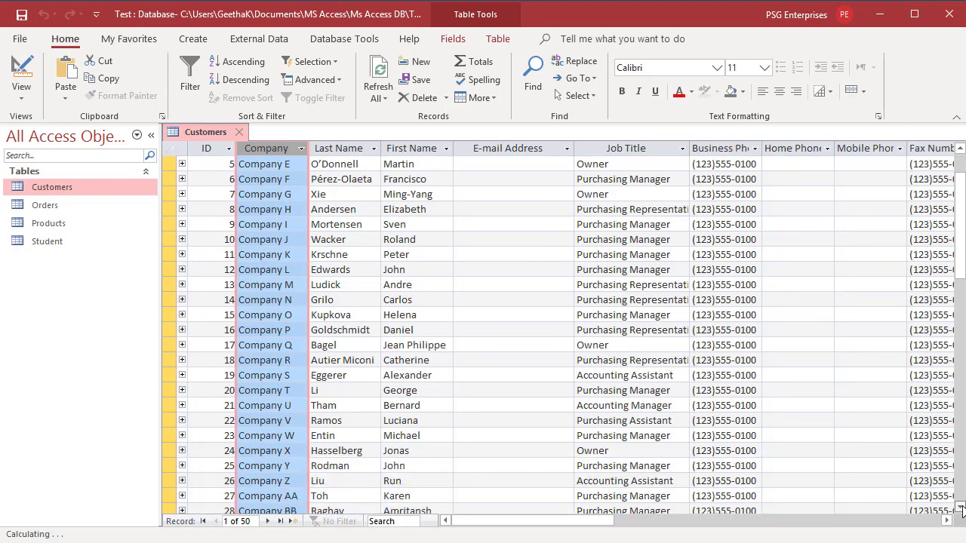
scroll("down", 3)
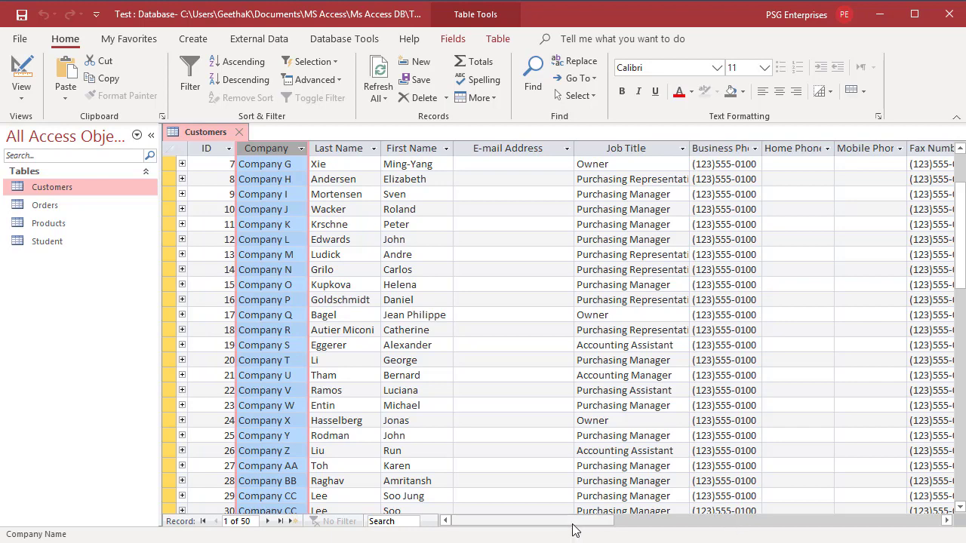
mouse_move(724, 520)
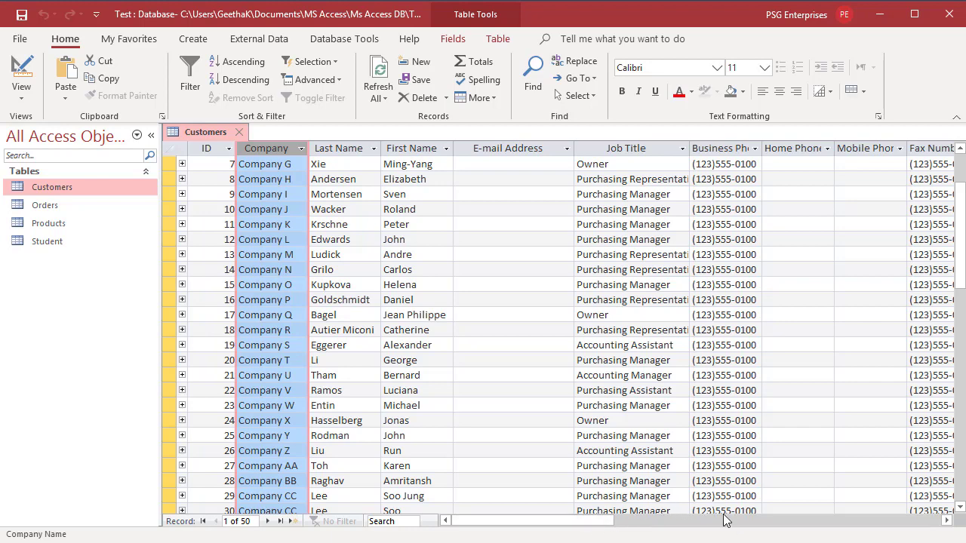
mouse_move(949, 525)
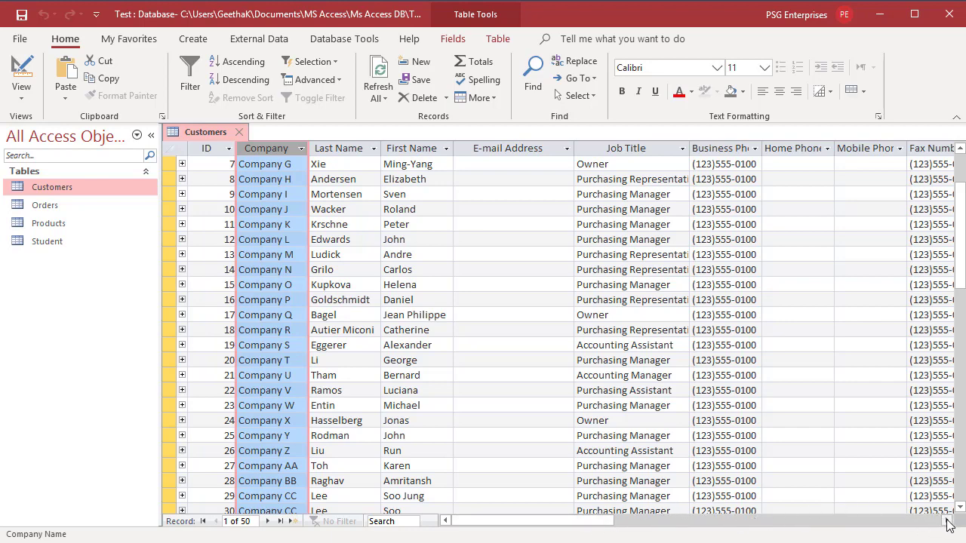
scroll("right", 3)
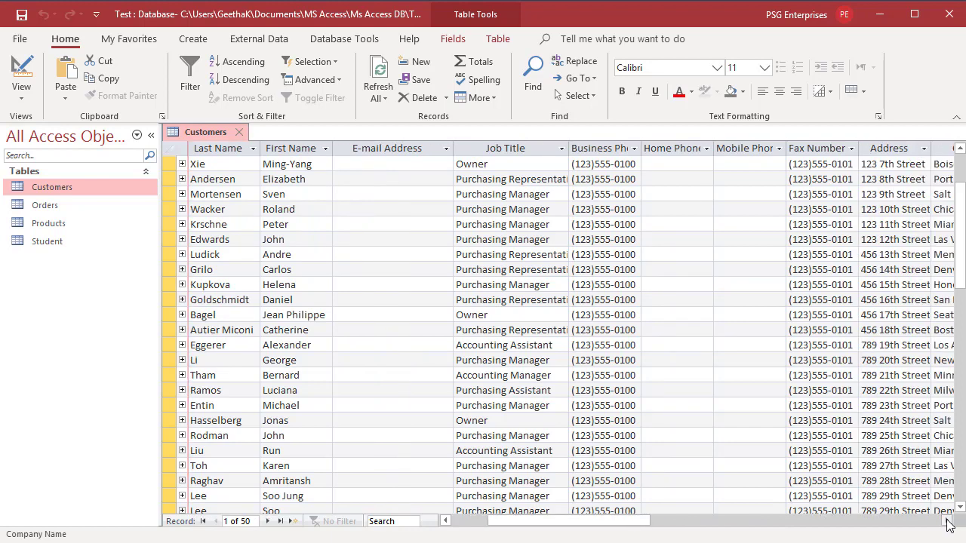
scroll("right", 3)
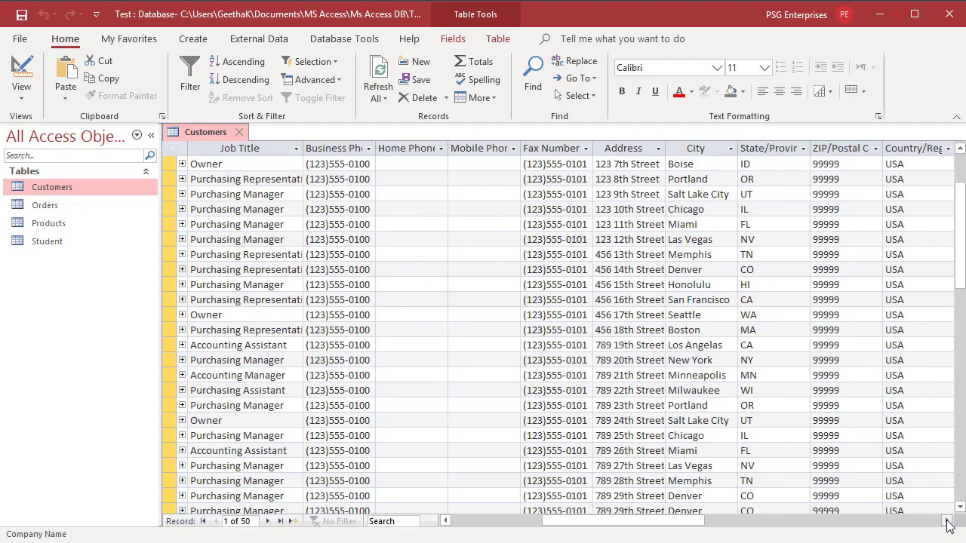
scroll("right", 3)
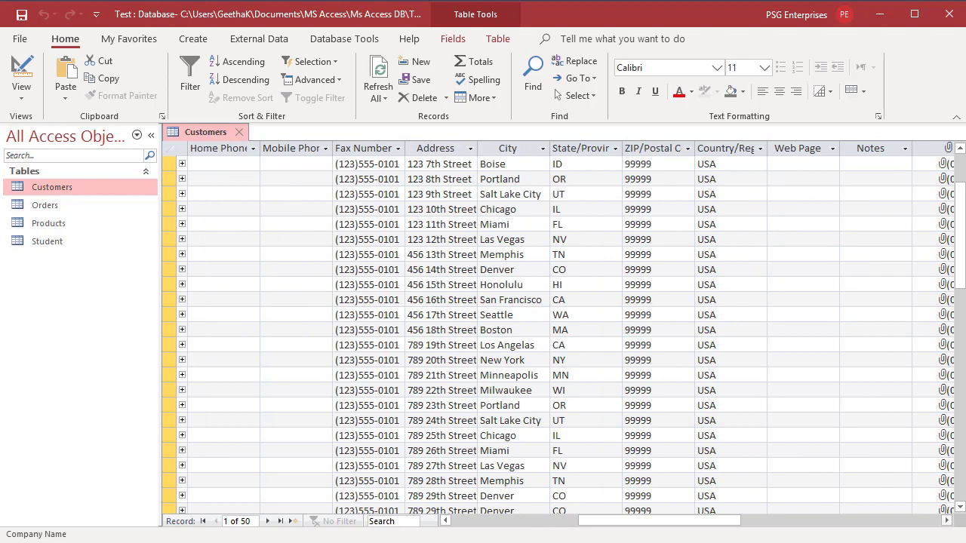
scroll("left", 3)
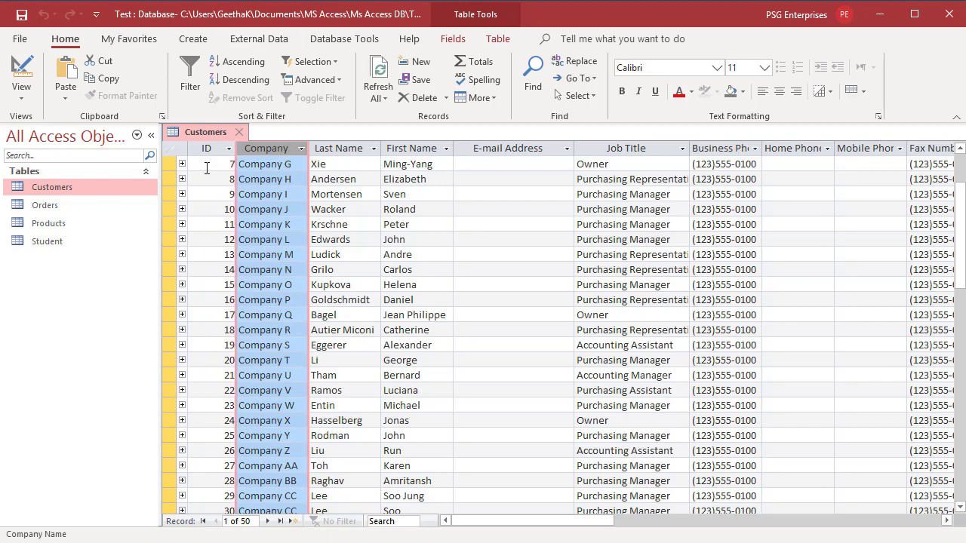
Step: Select record 7, then make record 14, Company N, the current record
left_click(210, 163)
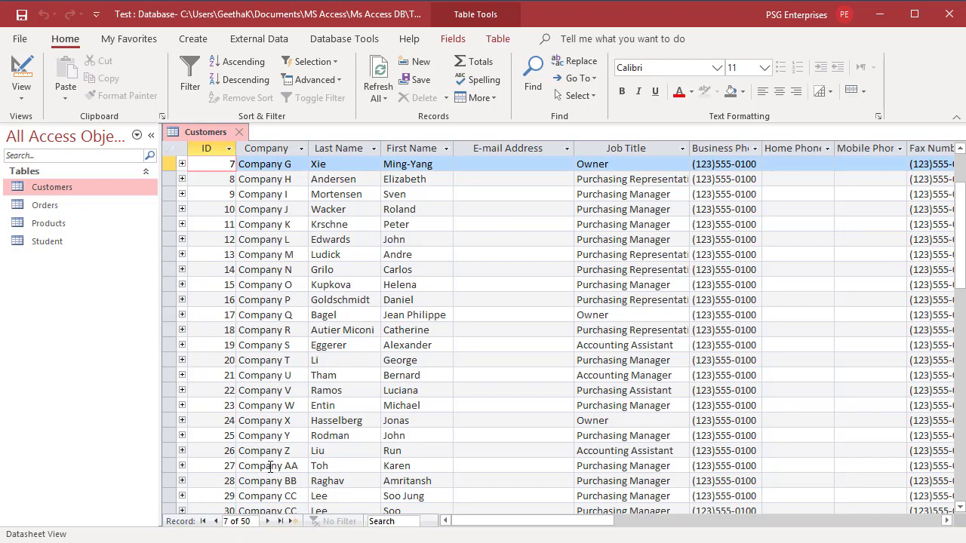
mouse_move(232, 283)
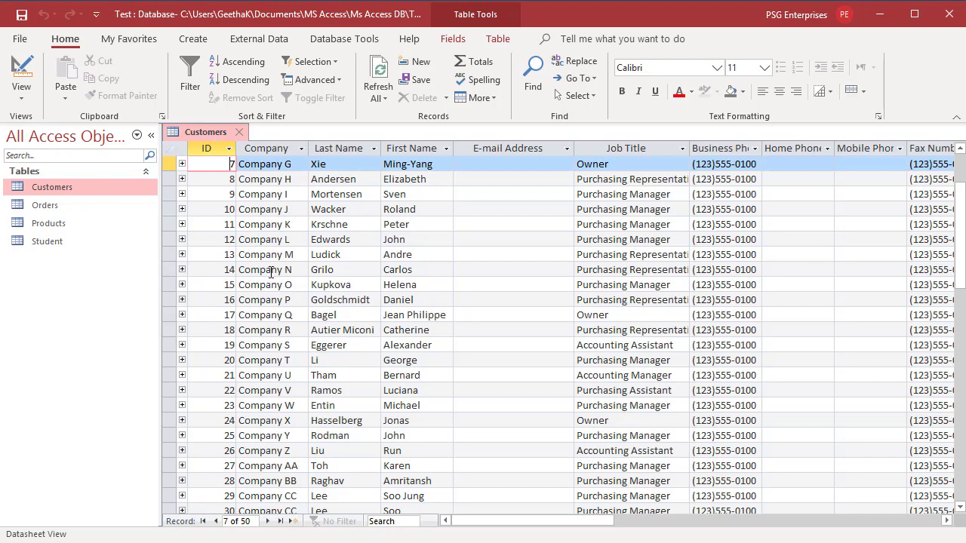
left_click(266, 268)
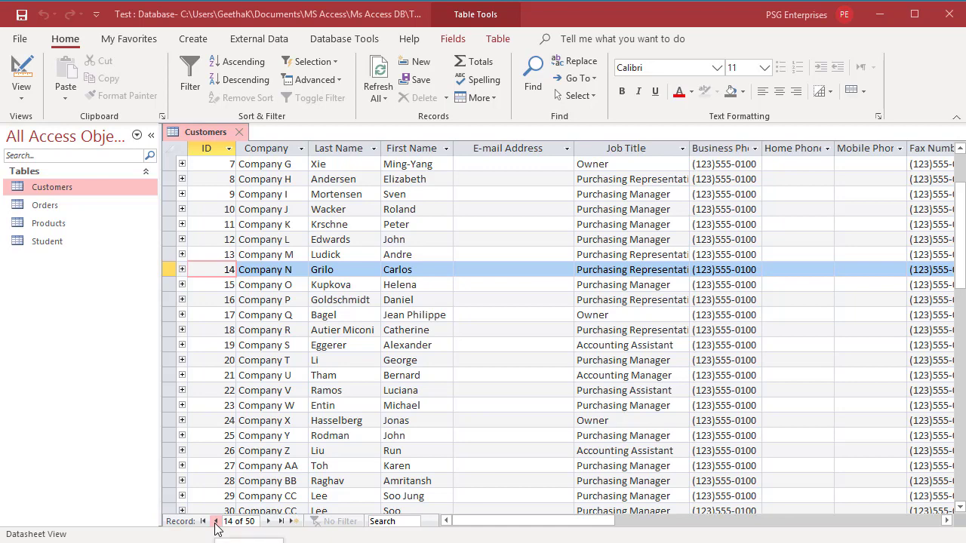
Step: Navigate to record 13, the first, record 2, the last (50), then a new blank record 51
left_click(214, 520)
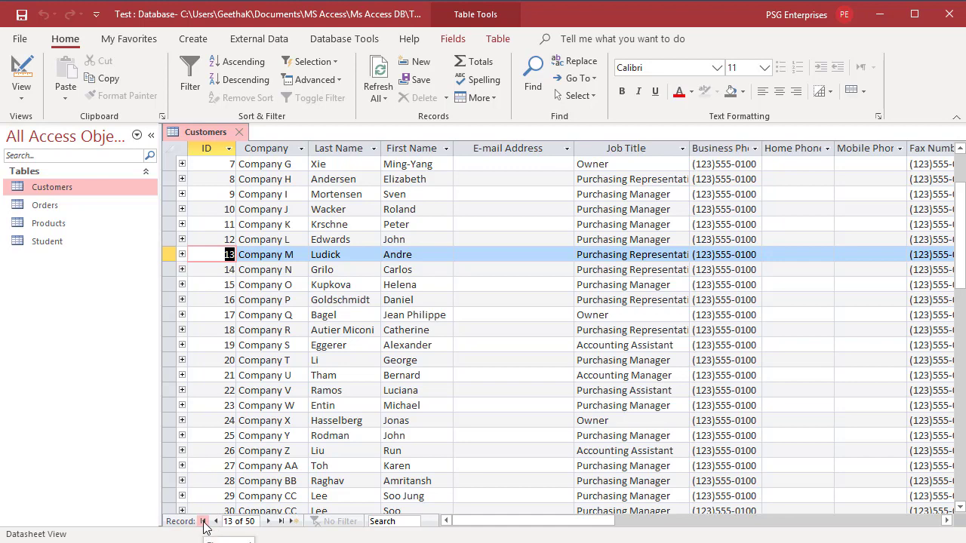
left_click(203, 521)
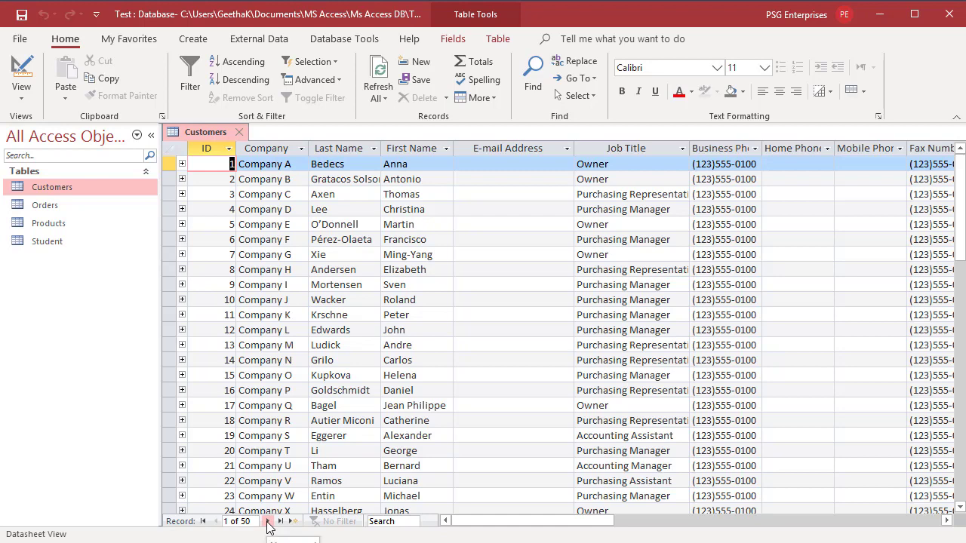
left_click(278, 522)
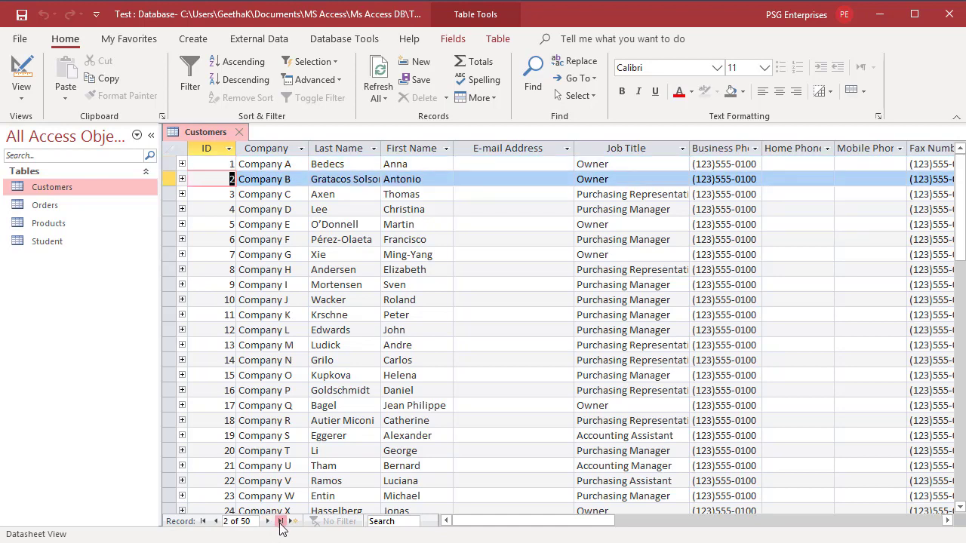
left_click(280, 522)
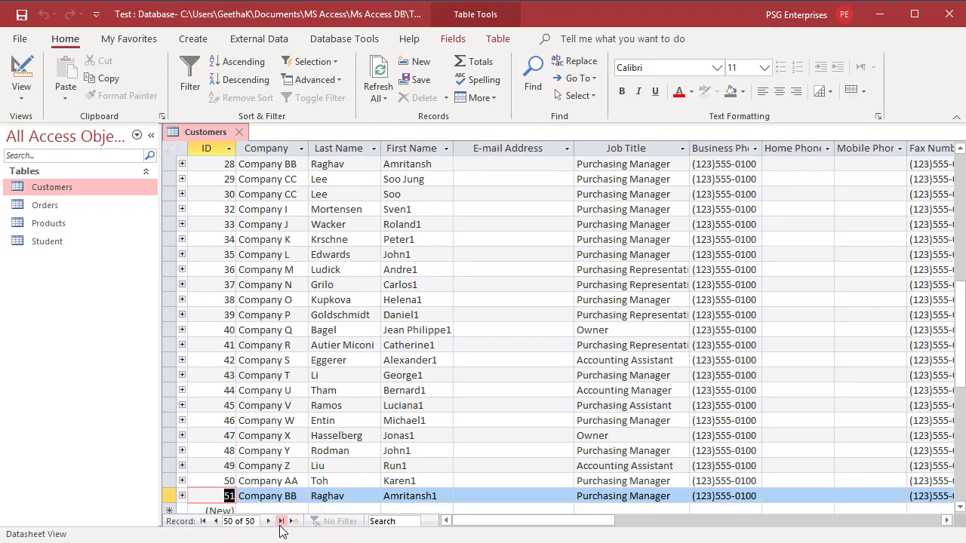
left_click(281, 520)
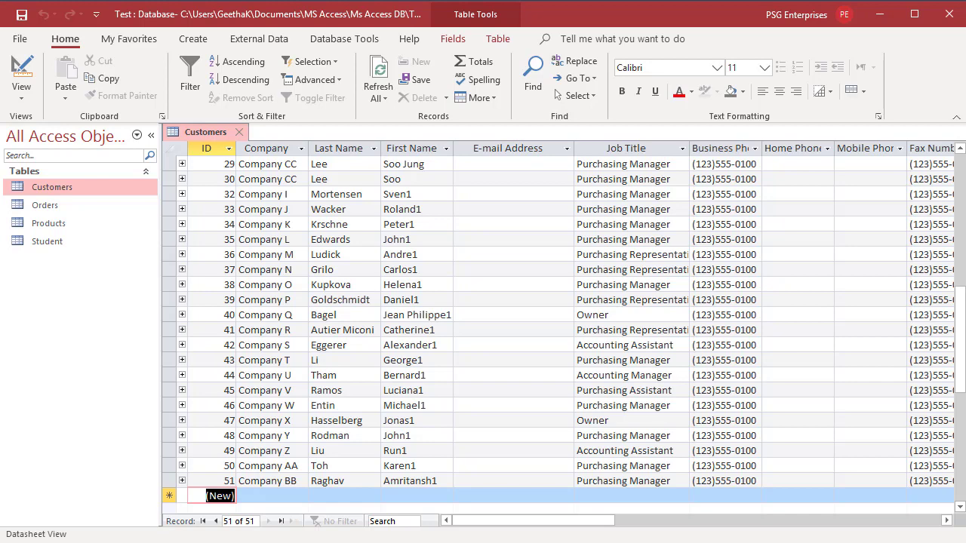
mouse_move(241, 534)
type("21")
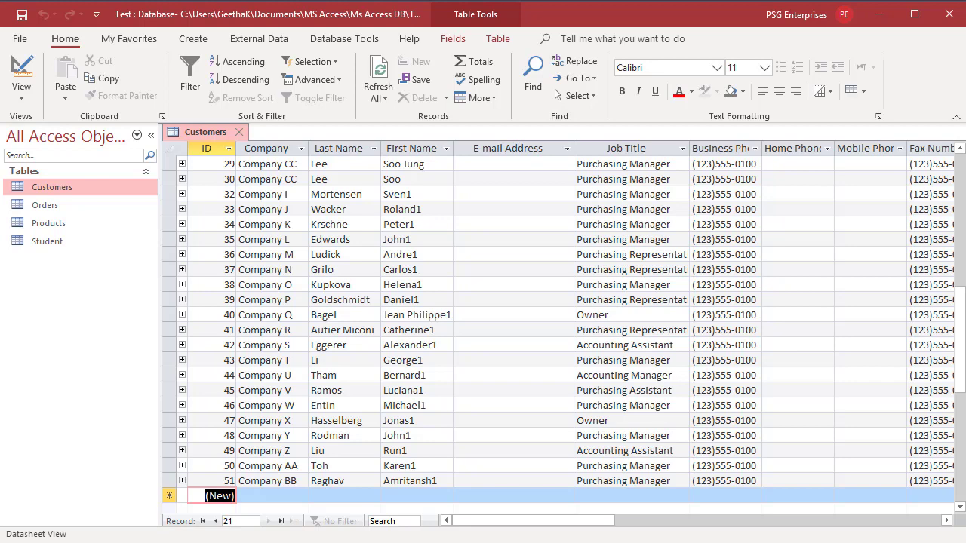
Step: Scroll the datasheet up to show record 21, Company U, as the current record
scroll("up", 3)
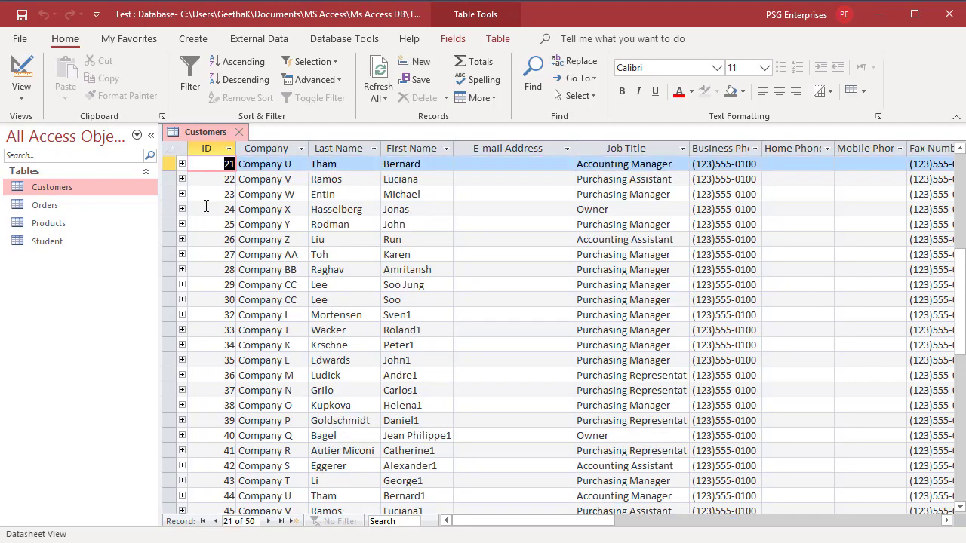